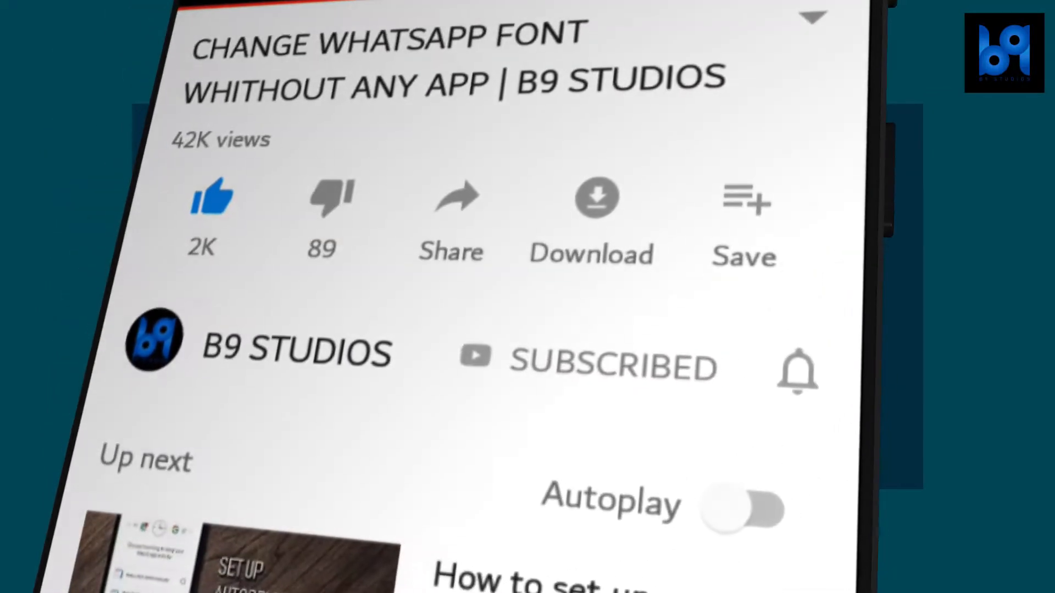
Step: Accept Gravity Screen's privacy policy to bring up the one-time notice
{"action": "left_click", "coordinate": [797, 378]}
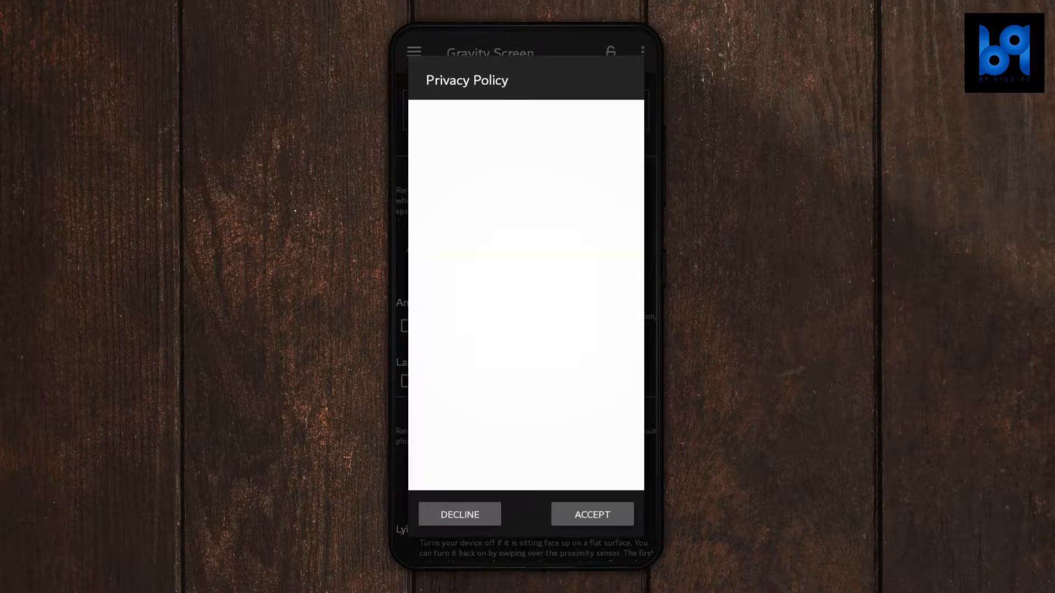
{"action": "left_click", "coordinate": [593, 514]}
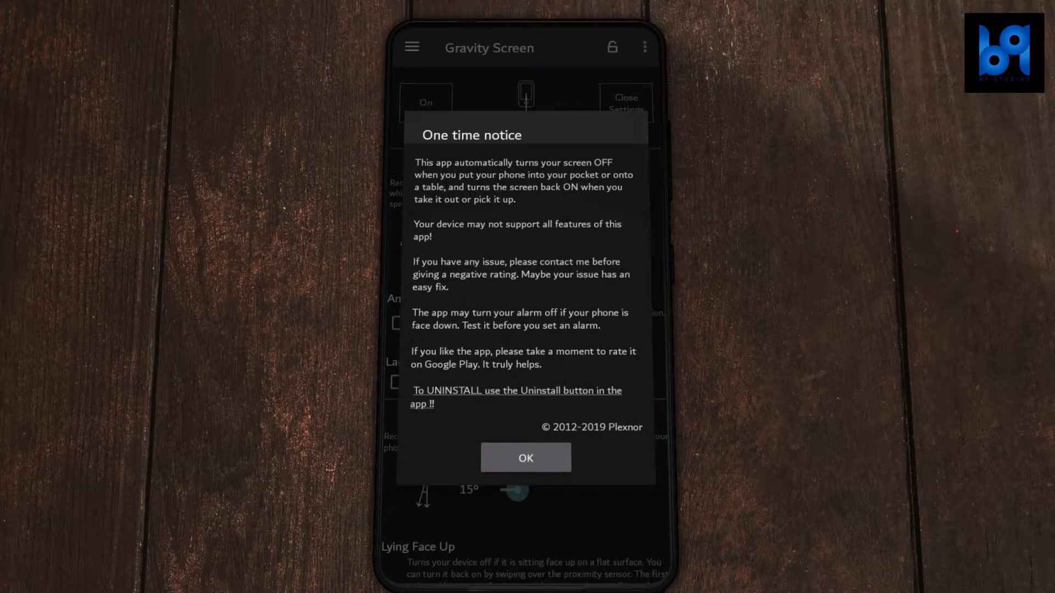
Step: Close the one-time notice to reveal the pocket and table sensor settings
{"action": "left_click", "coordinate": [526, 457]}
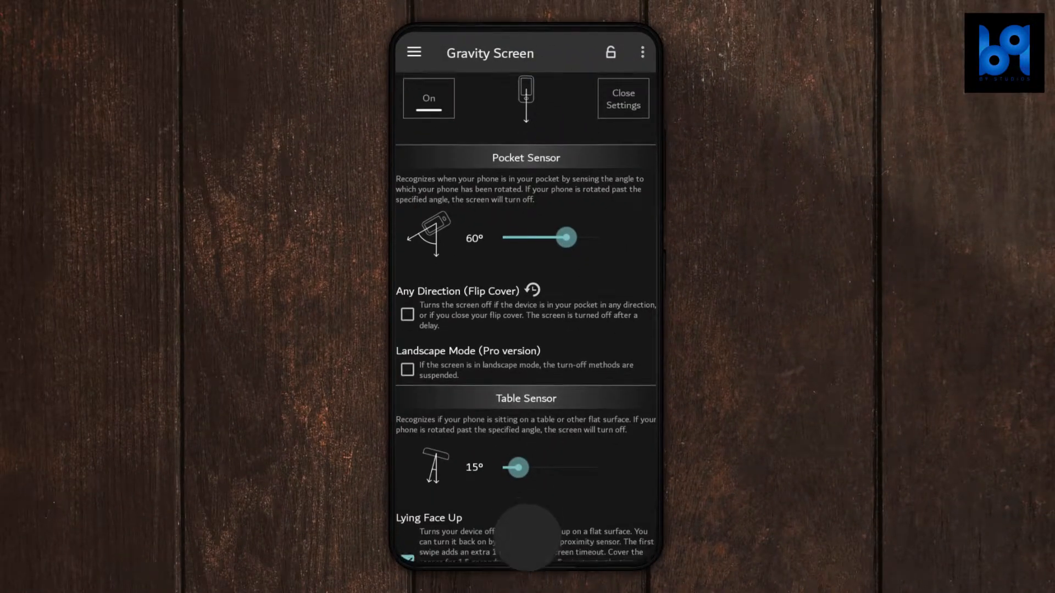
{"action": "scroll", "scroll_direction": "down", "scroll_amount": 3}
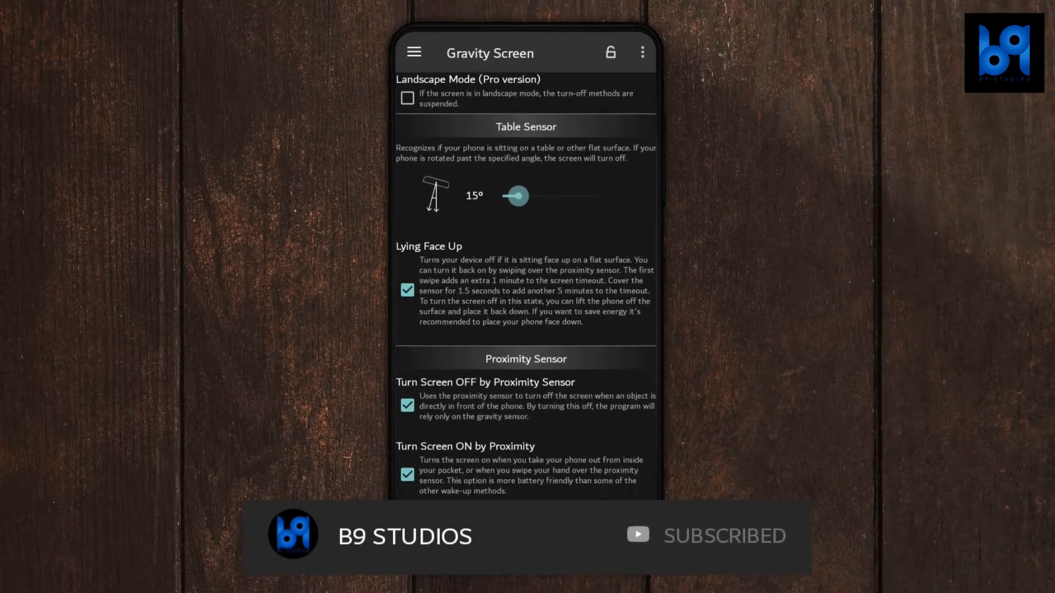
{"action": "scroll", "scroll_direction": "down", "scroll_amount": 3}
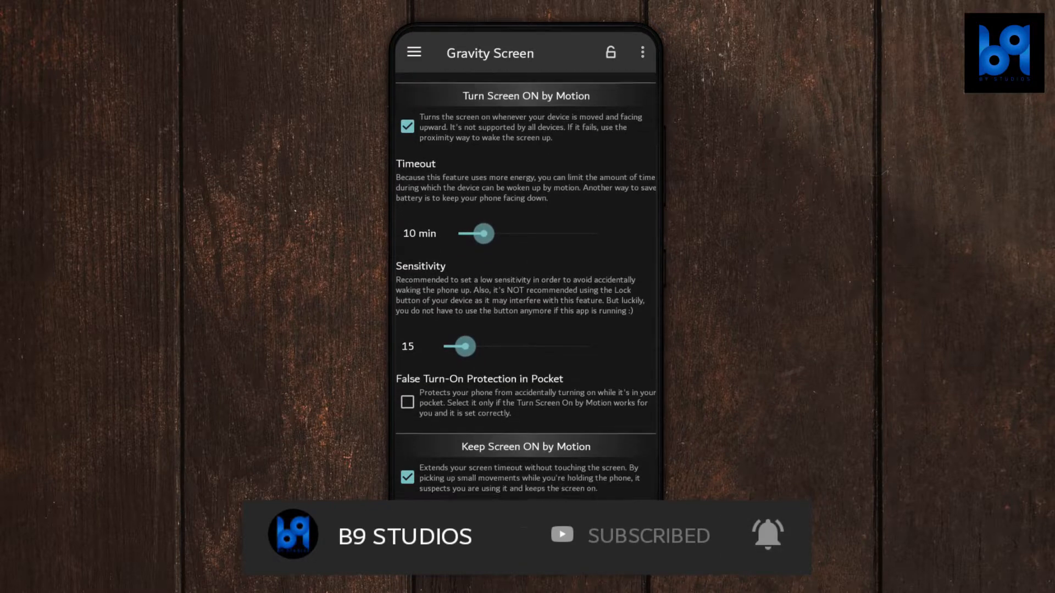